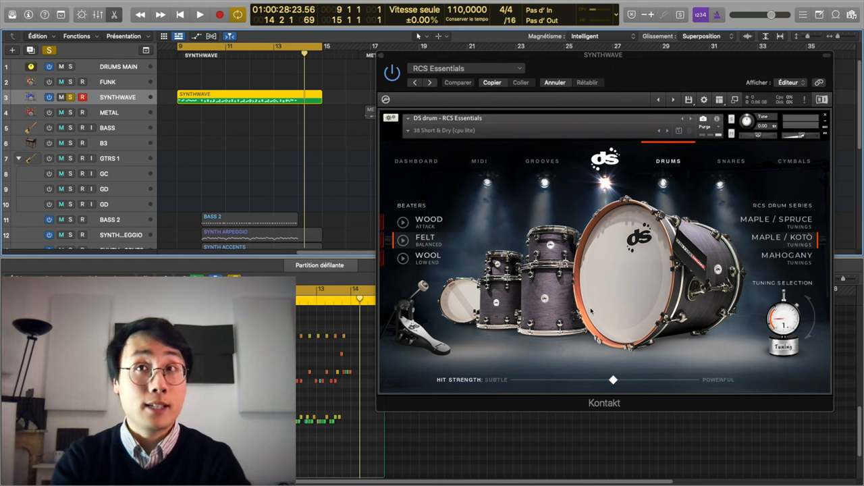
Step: Show the snare choices in the DS Drum RCS Essentials kit
{"action": "left_click", "coordinate": [731, 161]}
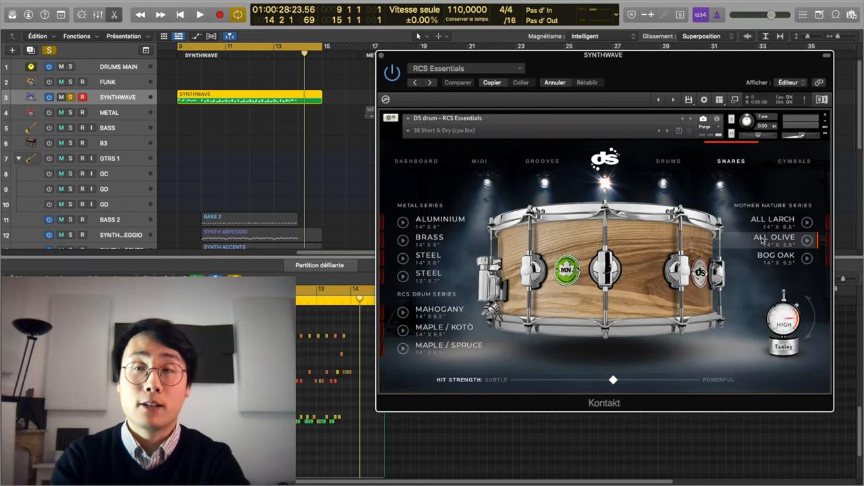